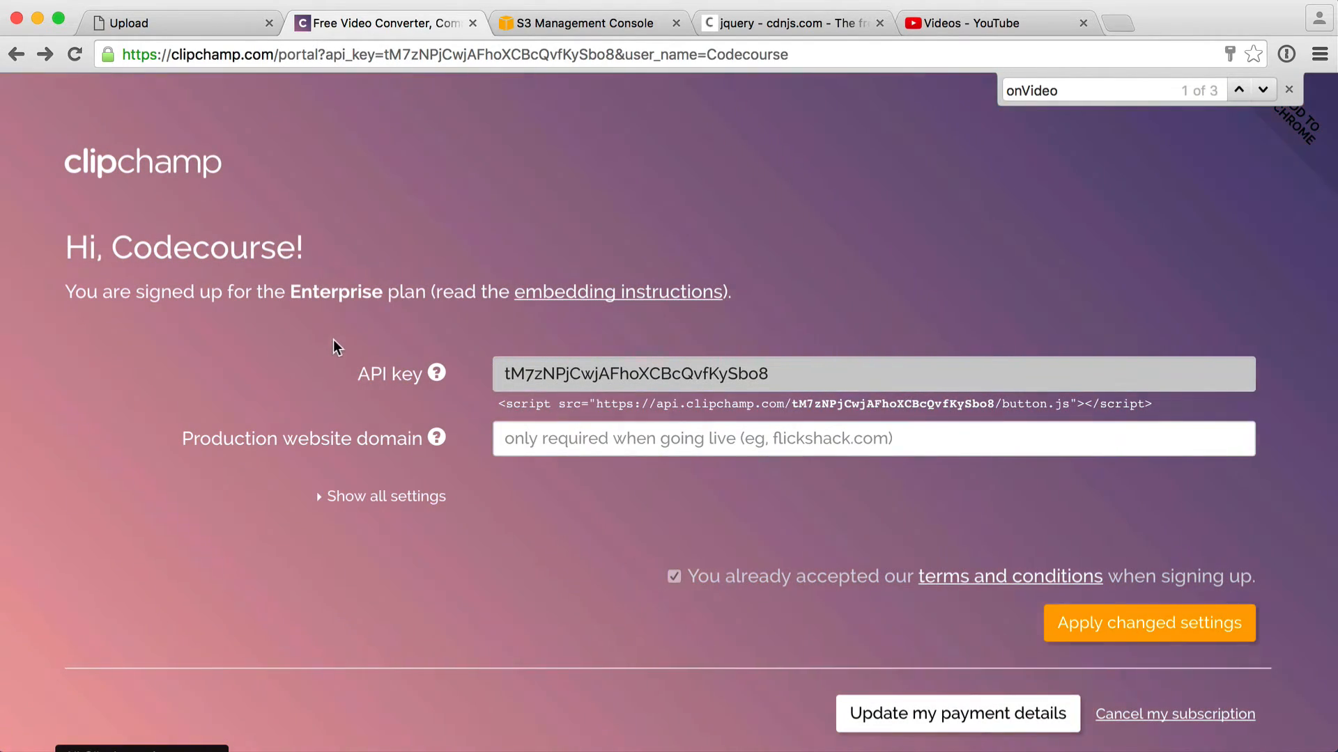
Step: Enable YouTube channel uploads, grant Google account access, and save the subscription settings
left_click(384, 496)
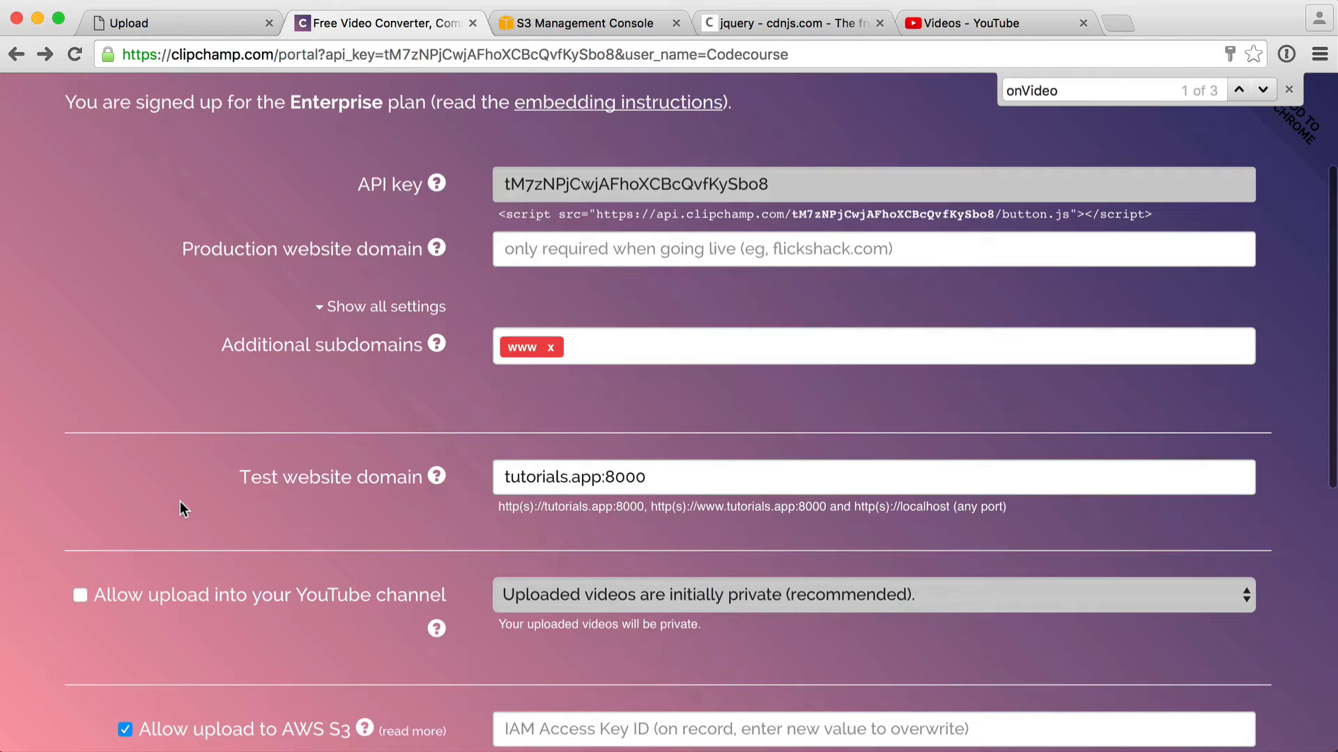
scroll("down", 3)
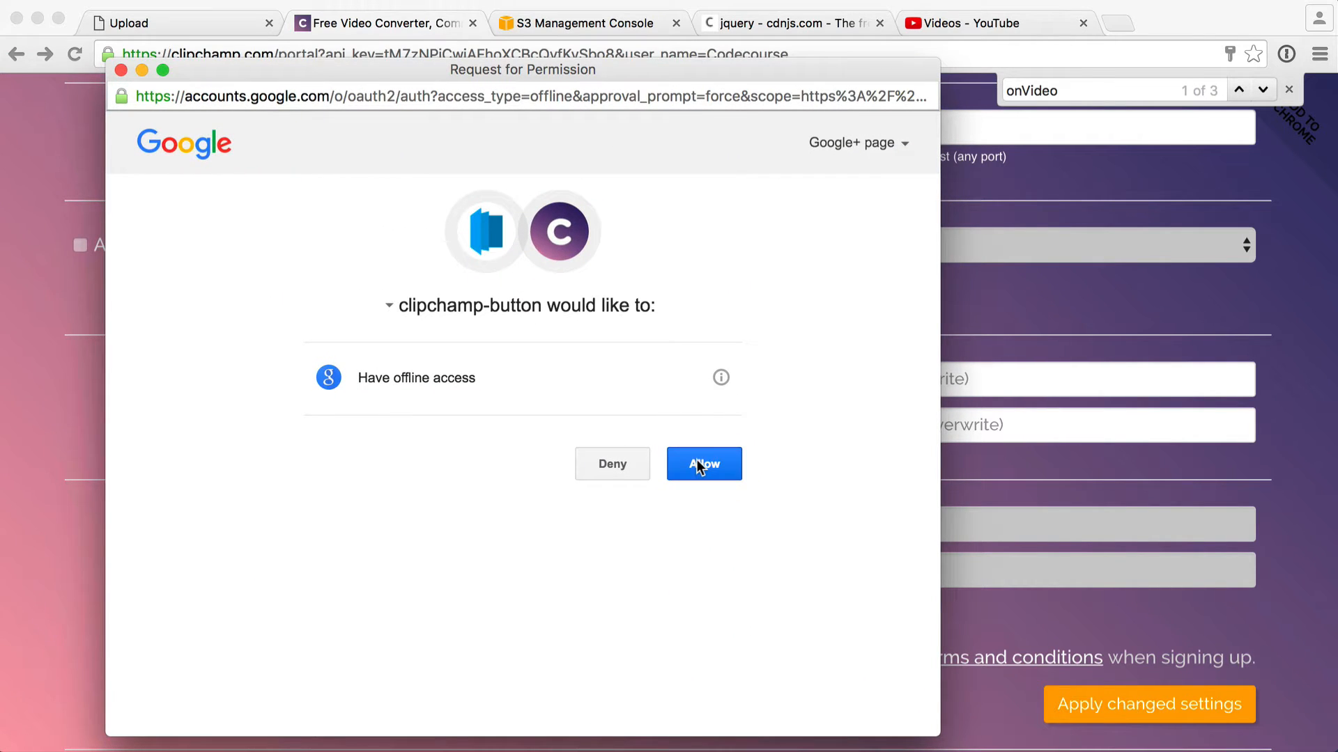
left_click(703, 464)
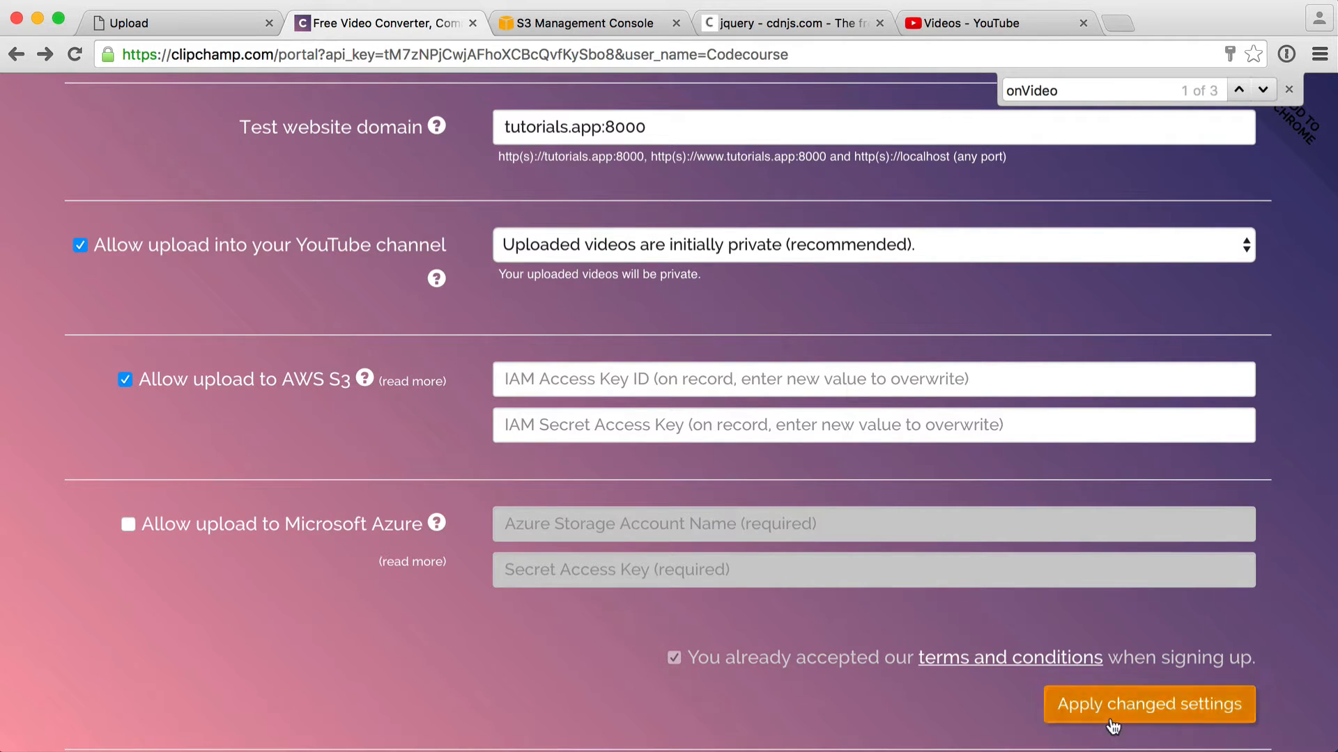
left_click(1147, 703)
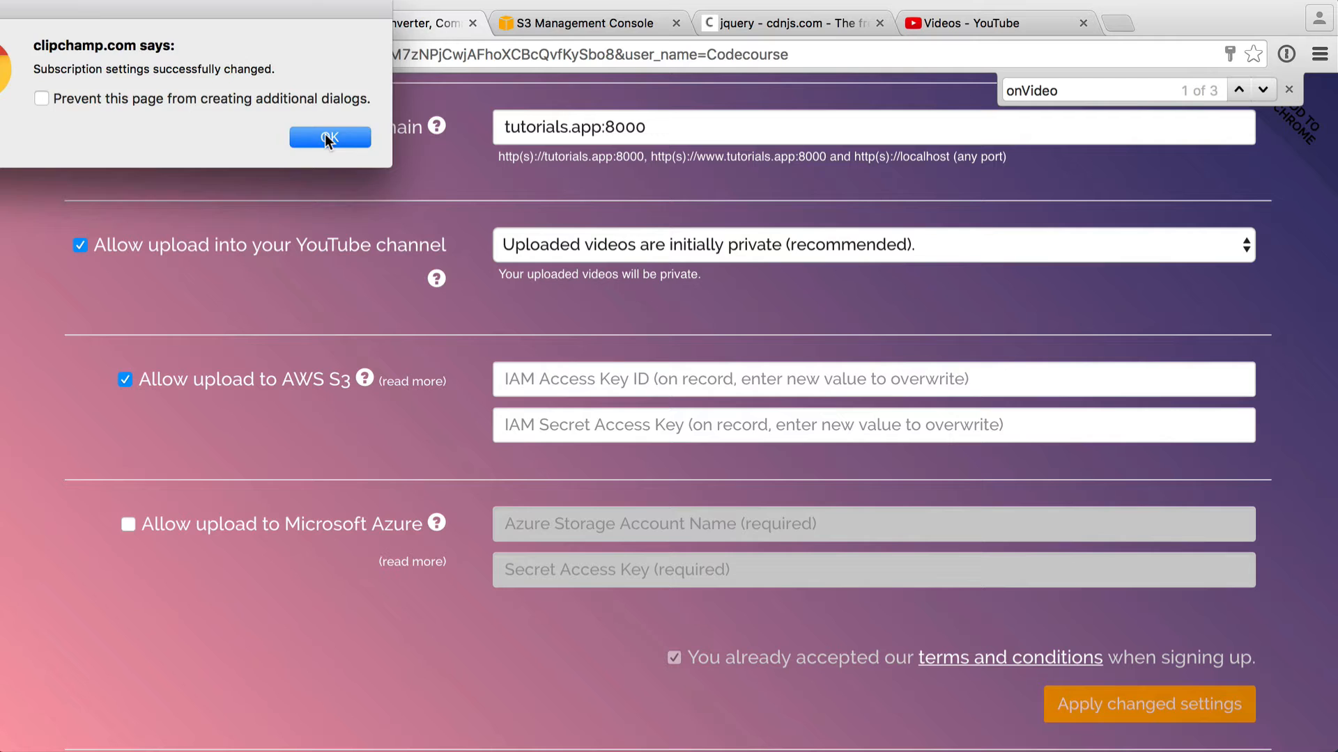
left_click(329, 138)
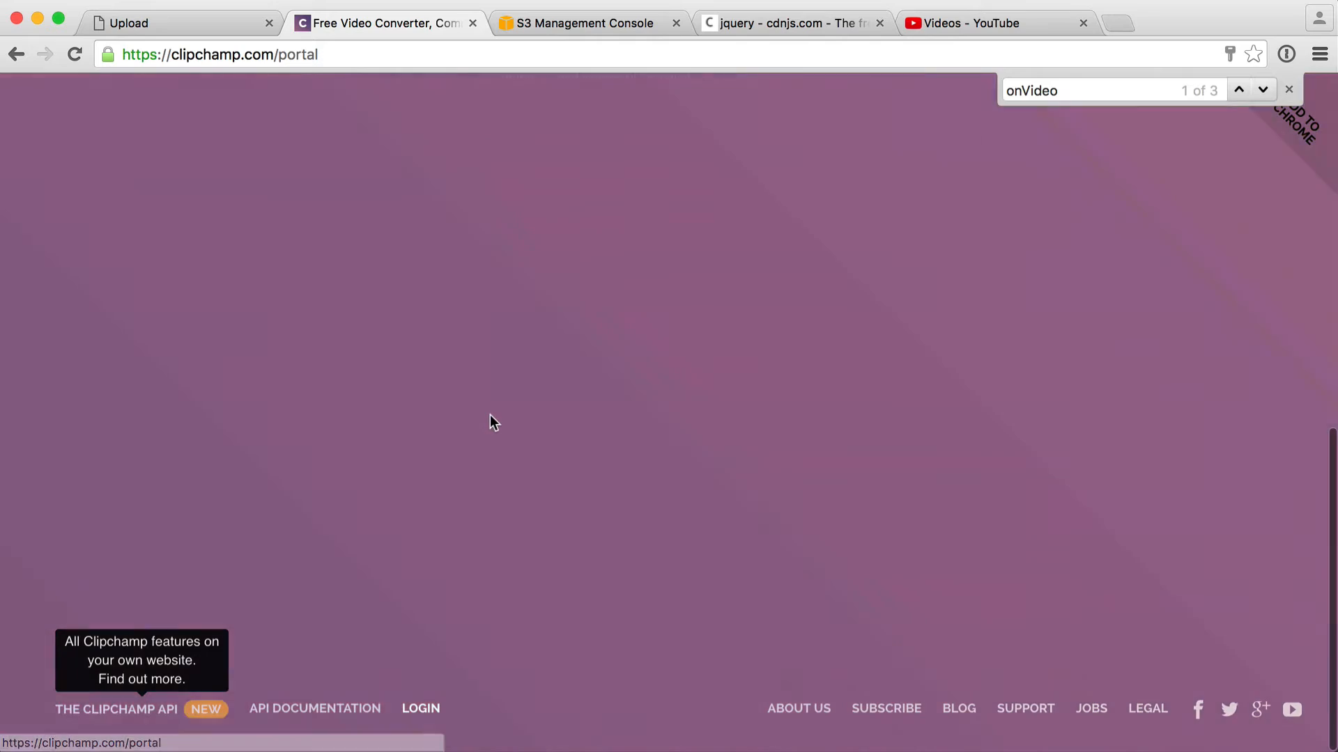
Step: Search the Clipchamp API documentation for 'output' to find the youtube destination value
left_click(315, 709)
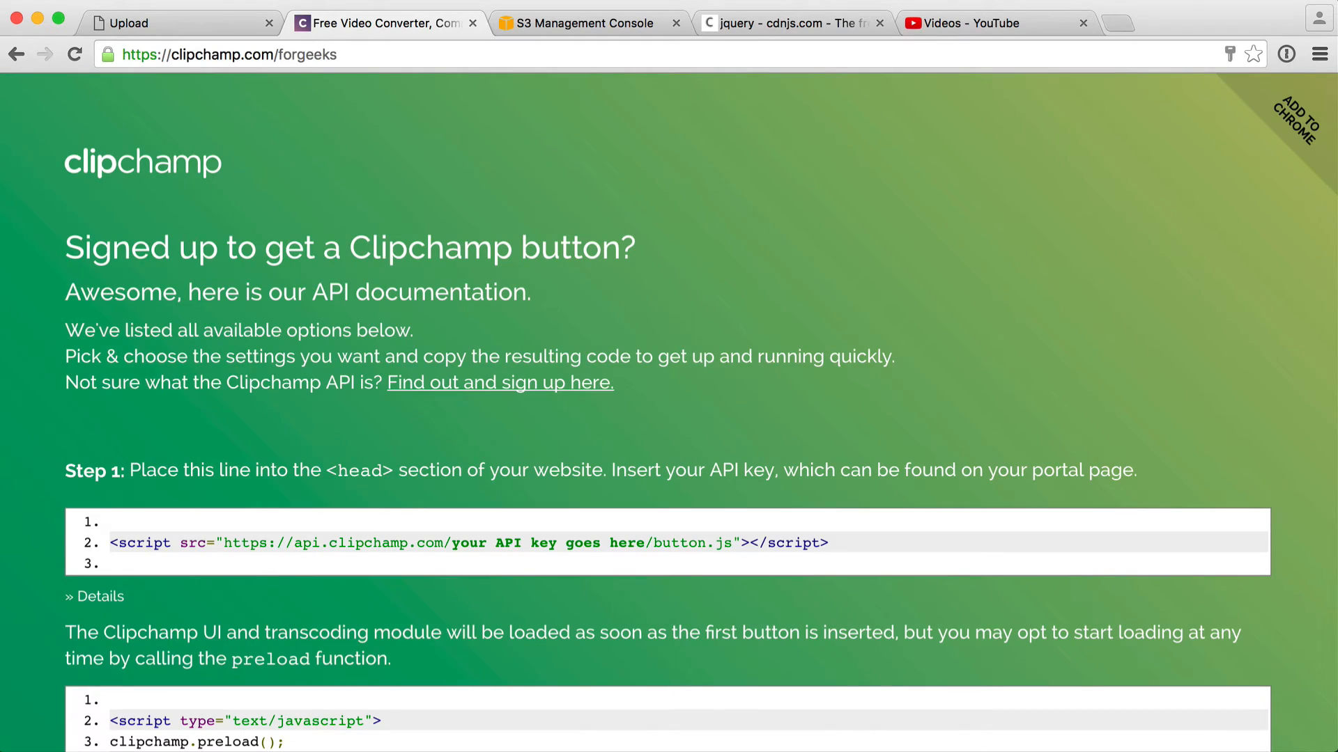
type("output")
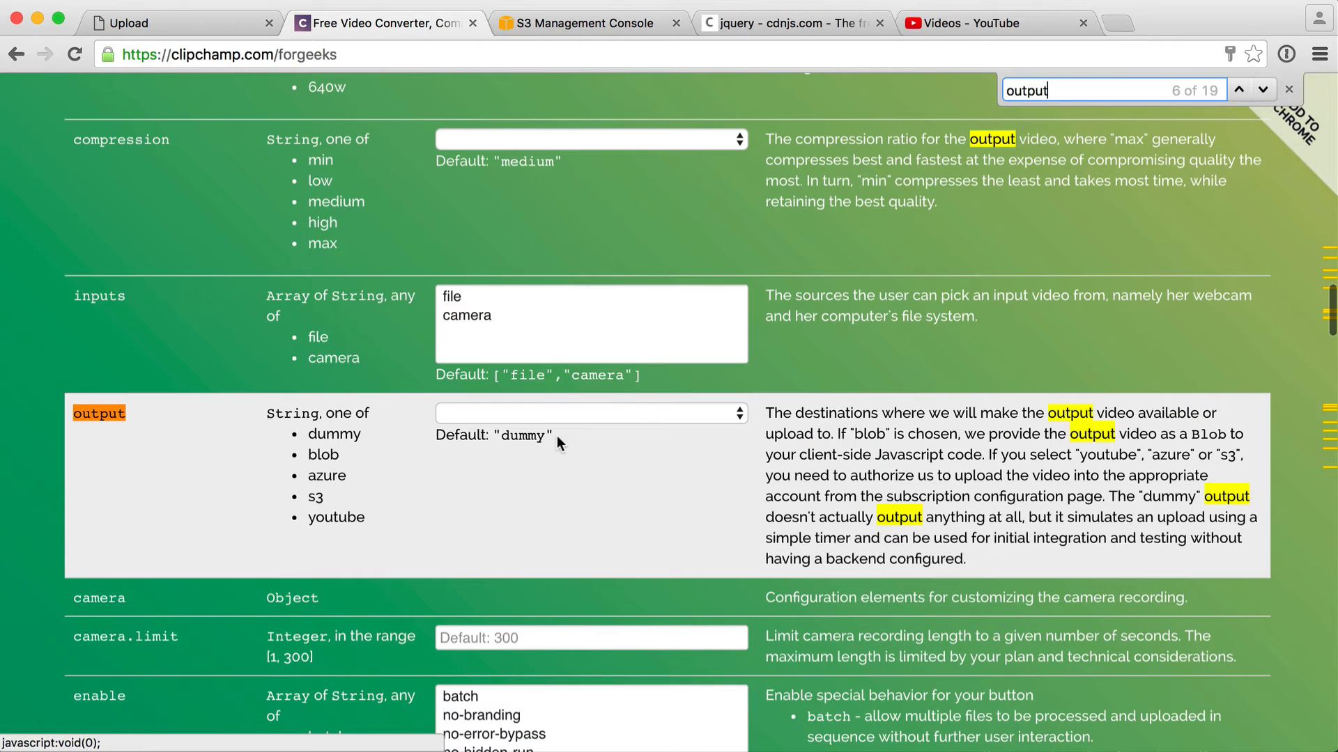
scroll("down", 3)
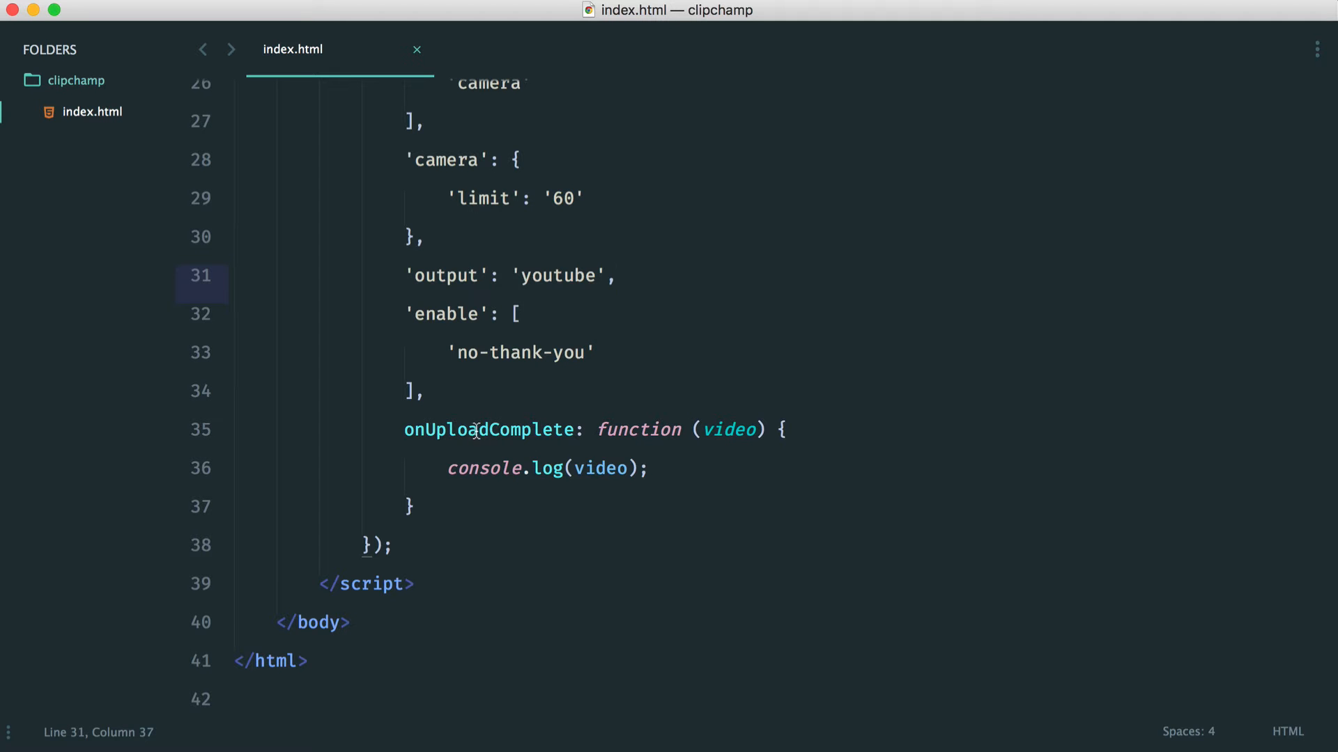
left_click(670, 468)
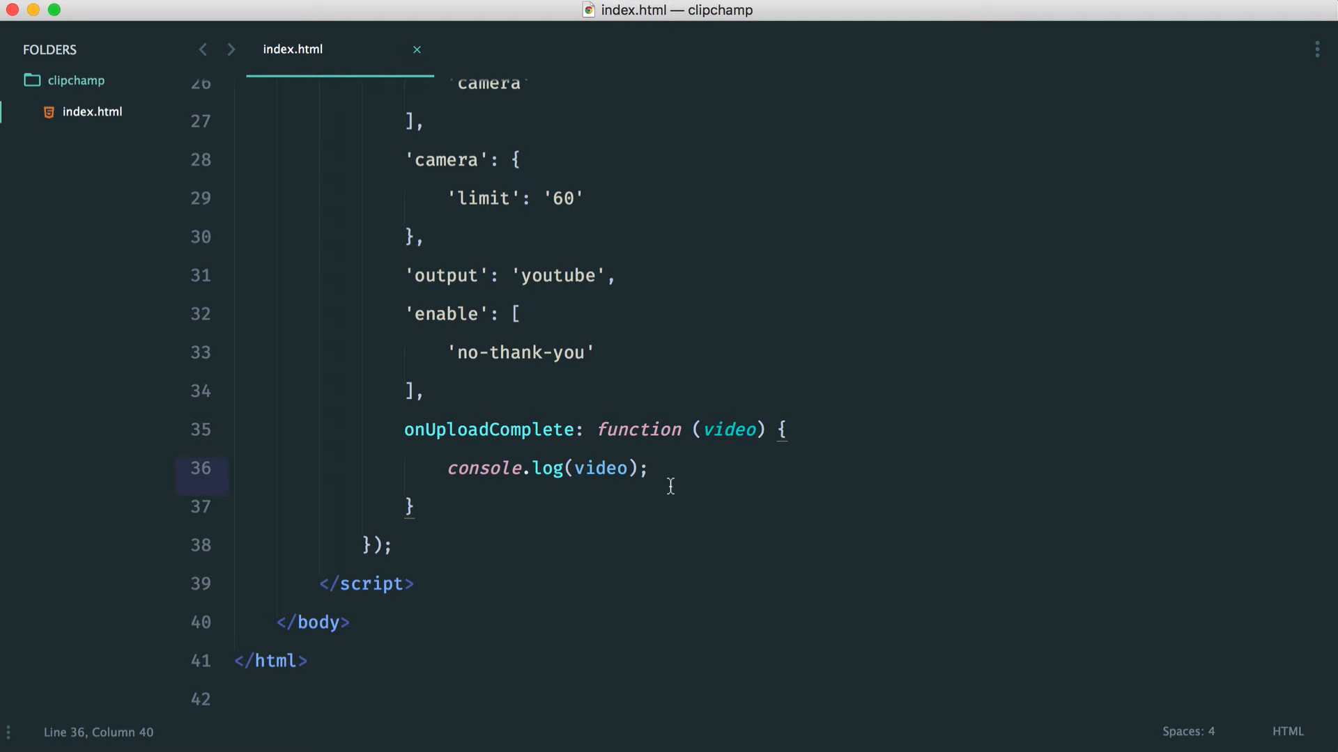
mouse_move(710, 469)
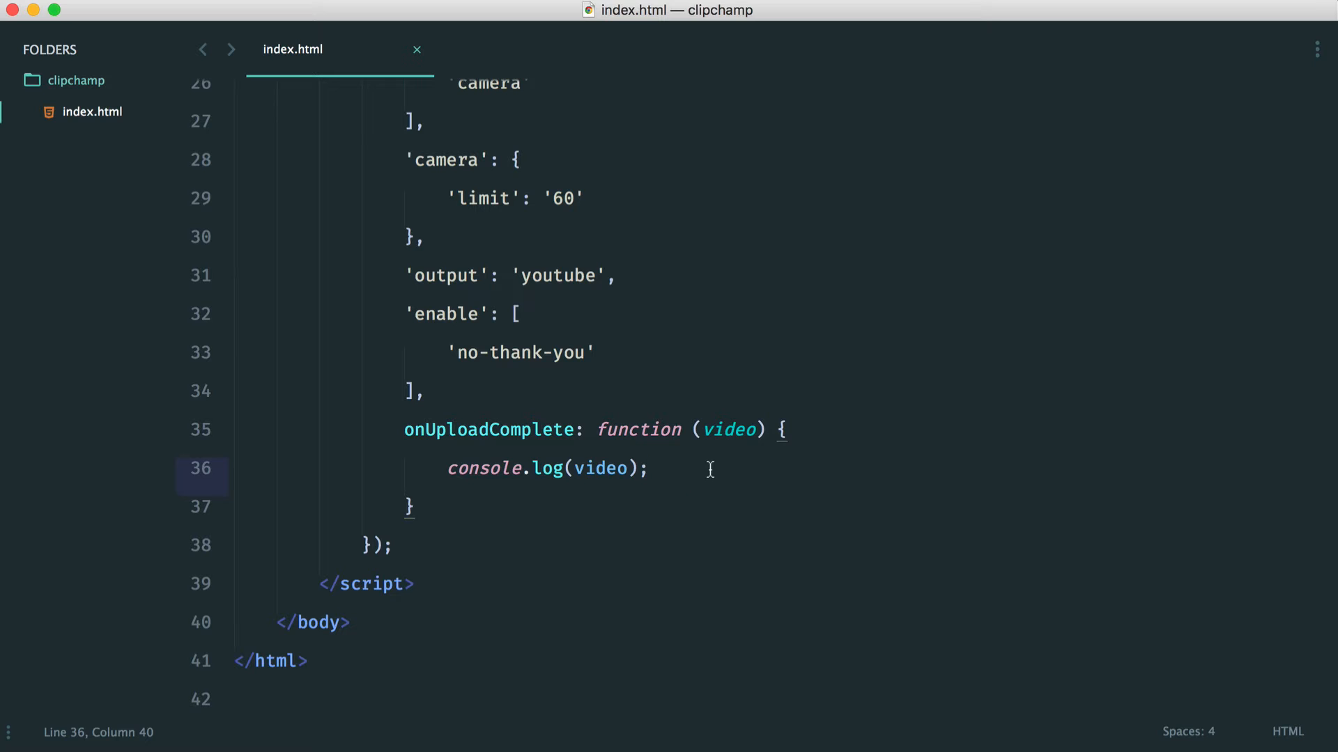
double_click(729, 429)
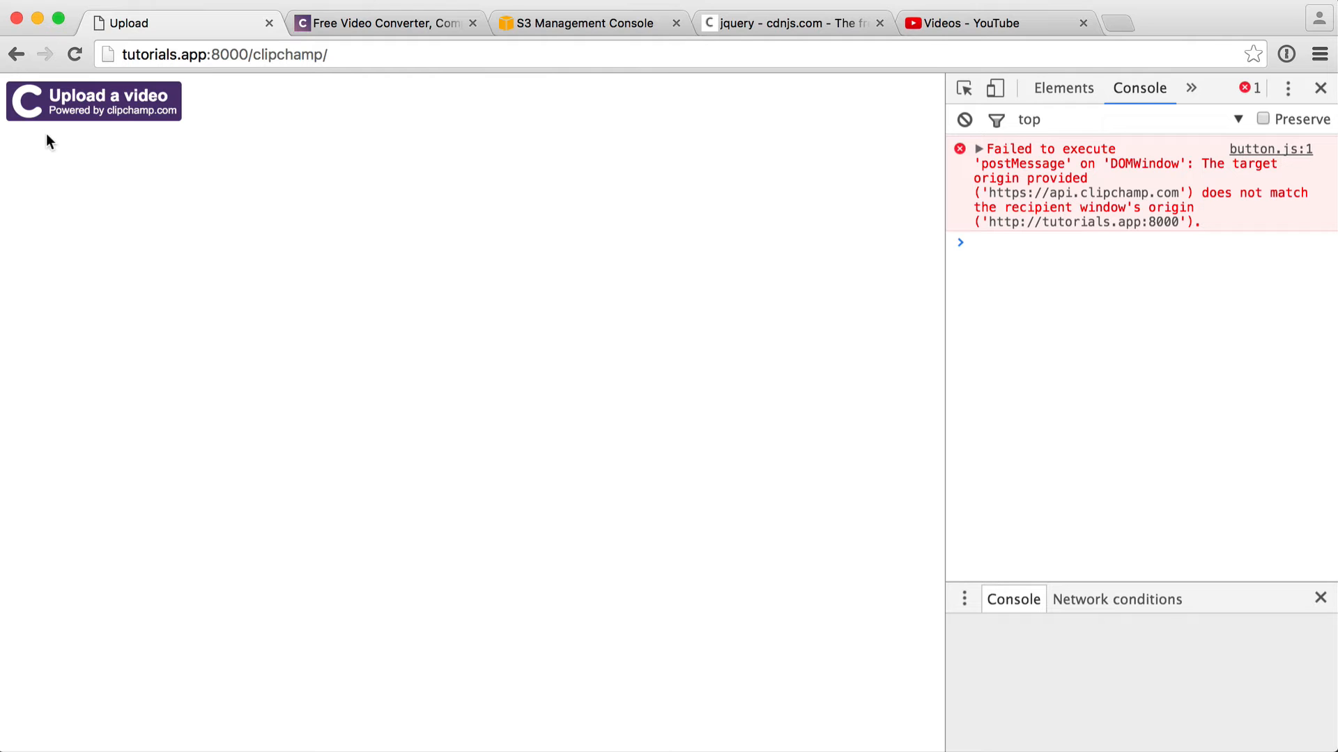
Step: Upload ohhai.mp4 through the Clipchamp button and close the popup when finished
left_click(94, 100)
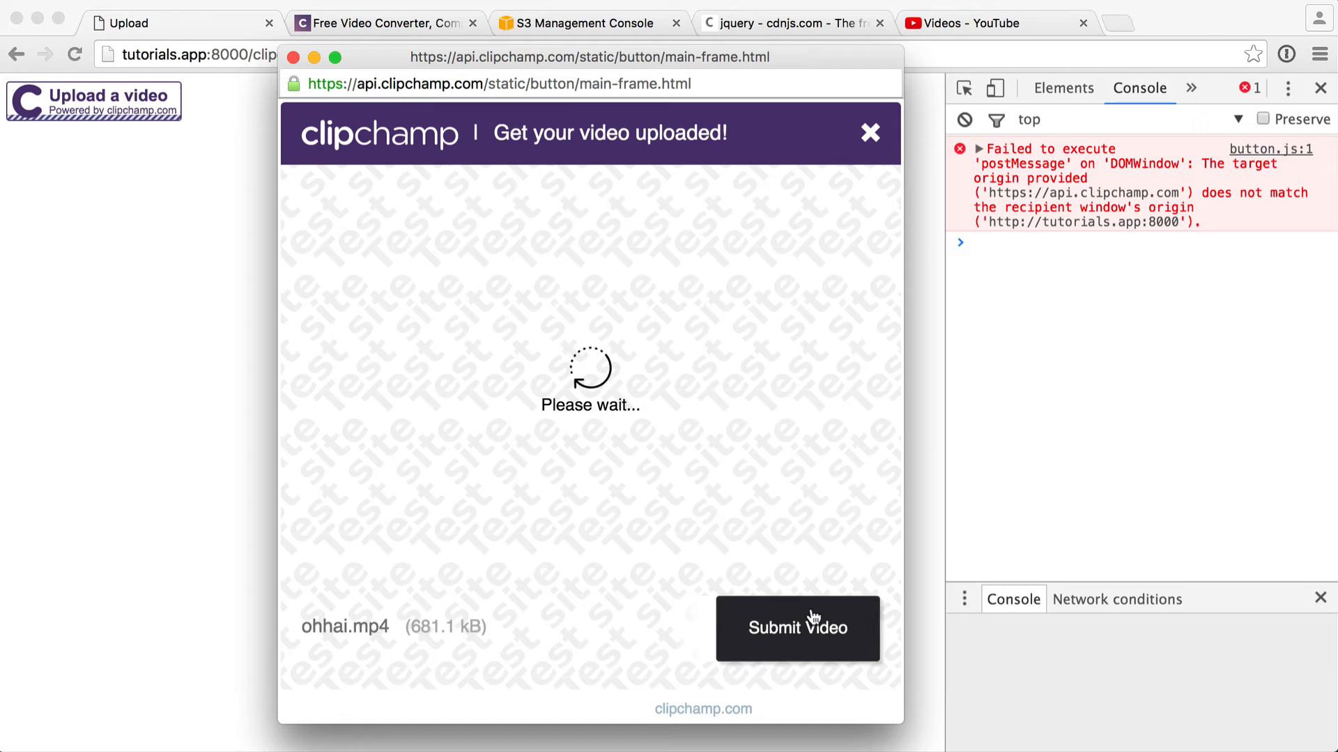
left_click(797, 628)
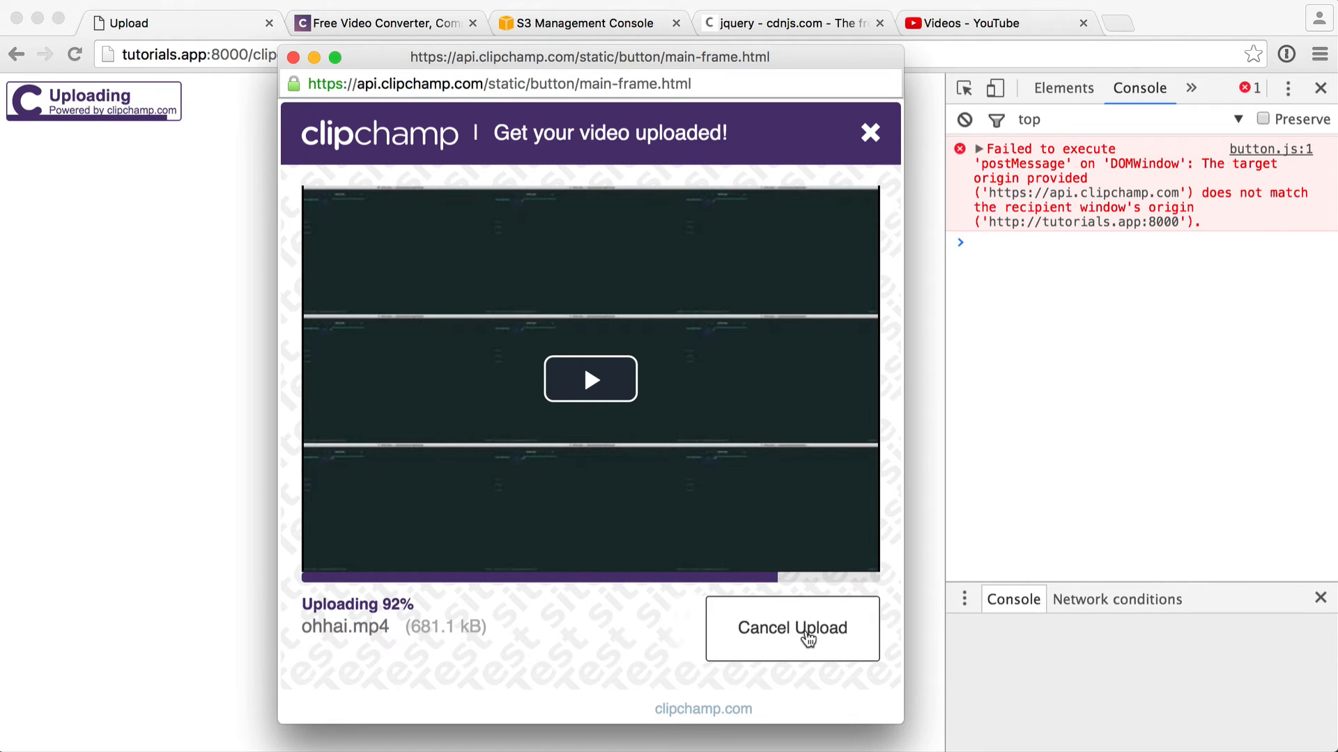
left_click(791, 627)
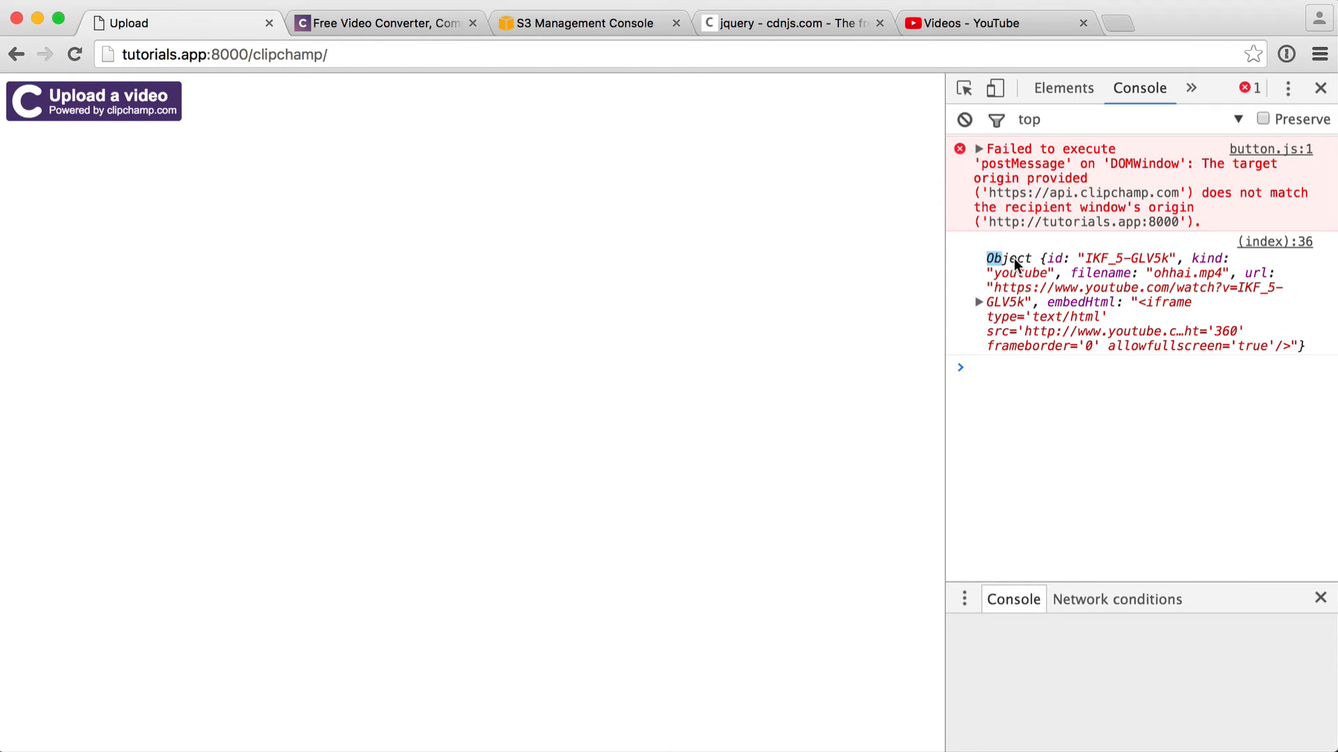
left_click(978, 258)
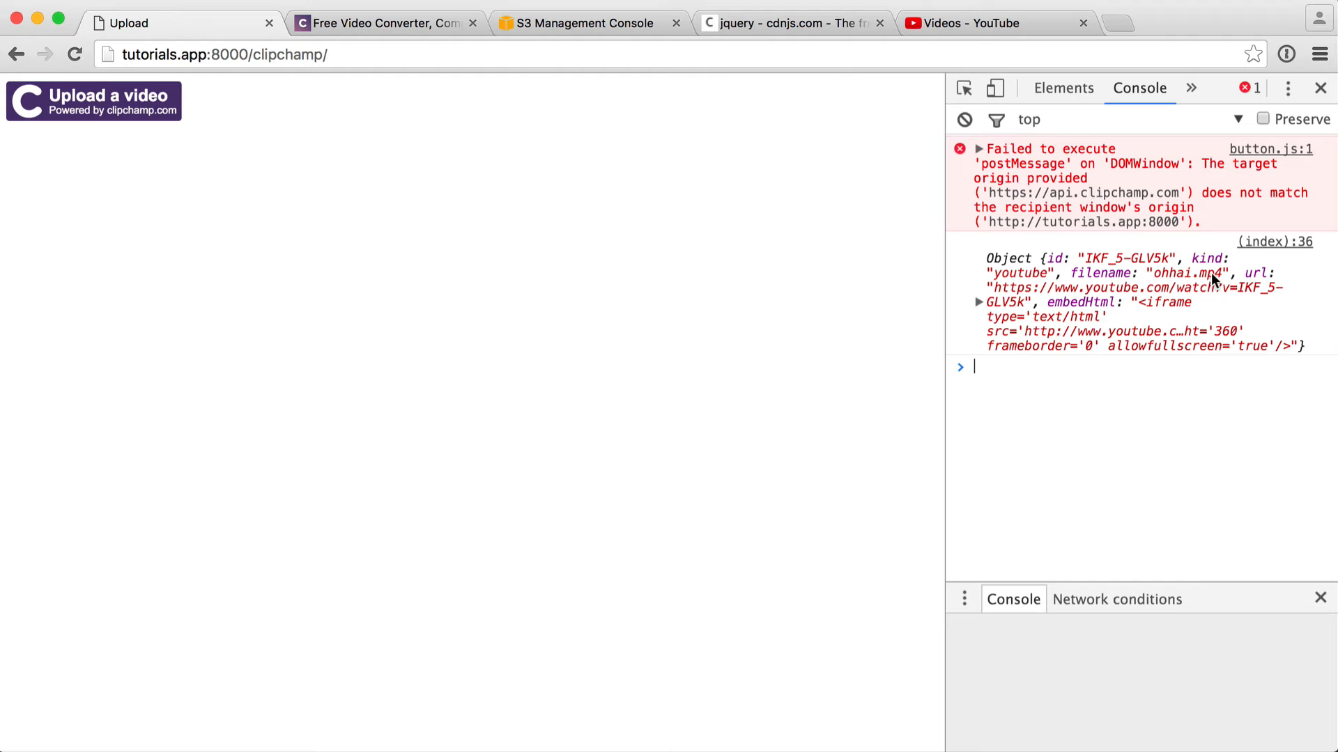
mouse_move(998, 299)
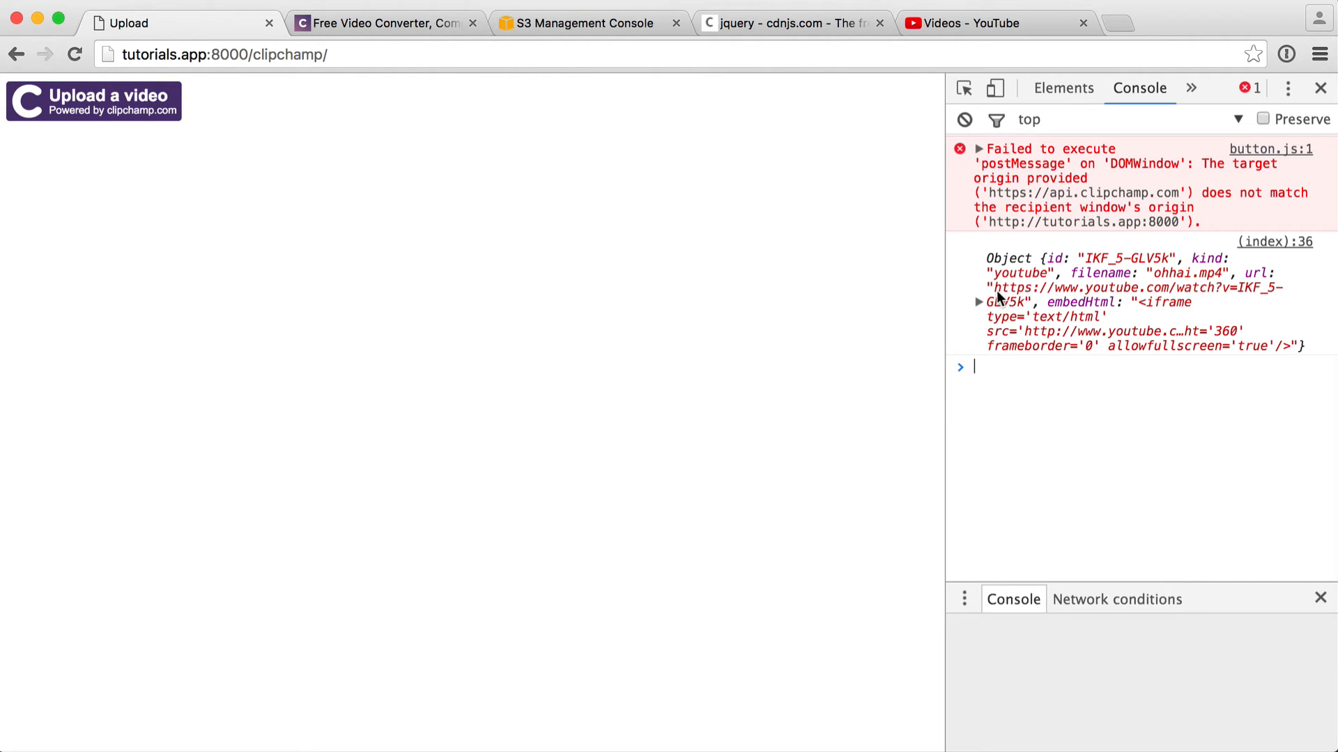
mouse_move(1022, 314)
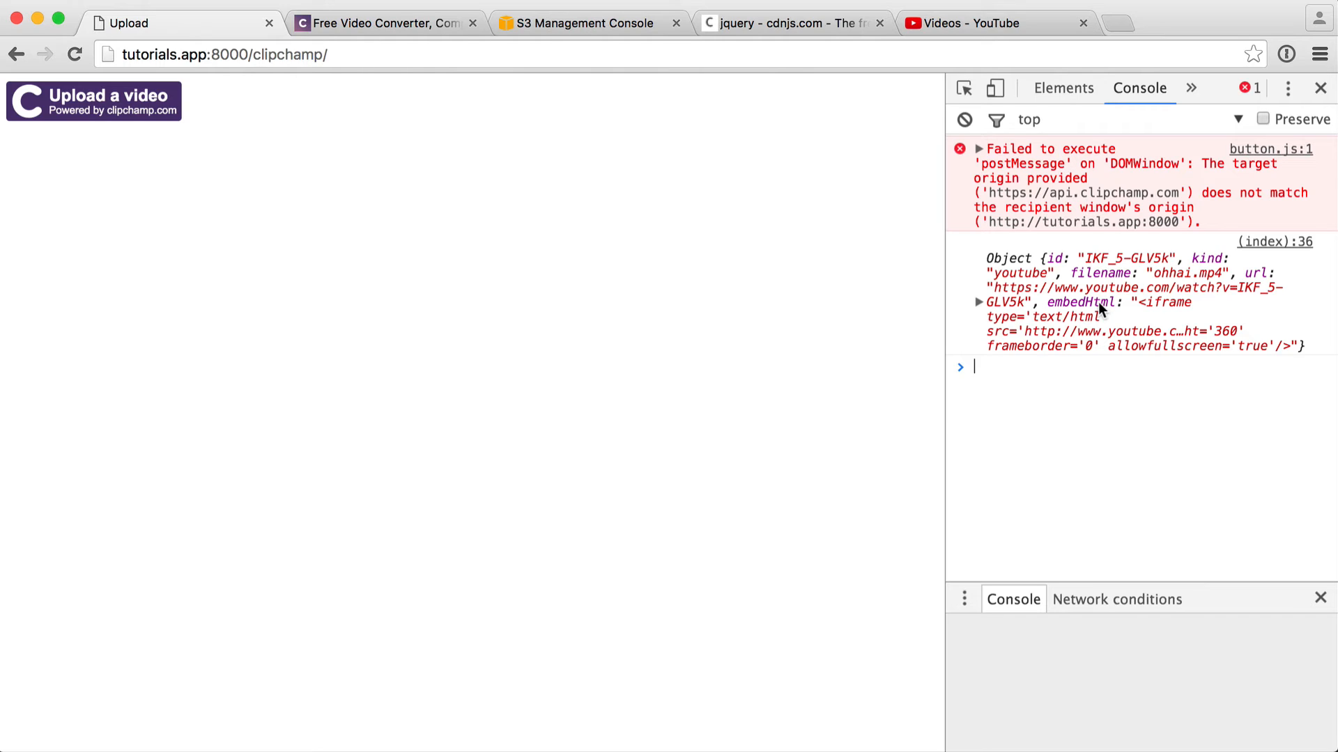
mouse_move(1105, 311)
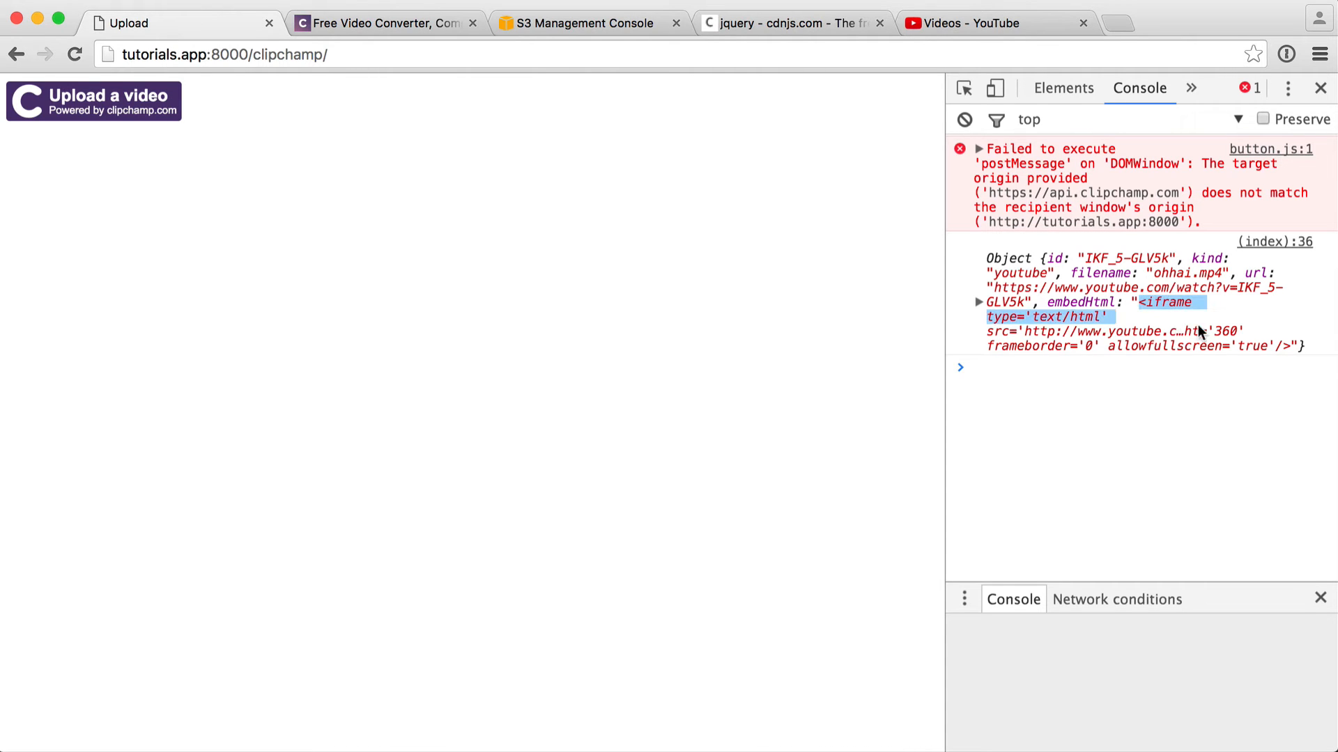
left_click(979, 257)
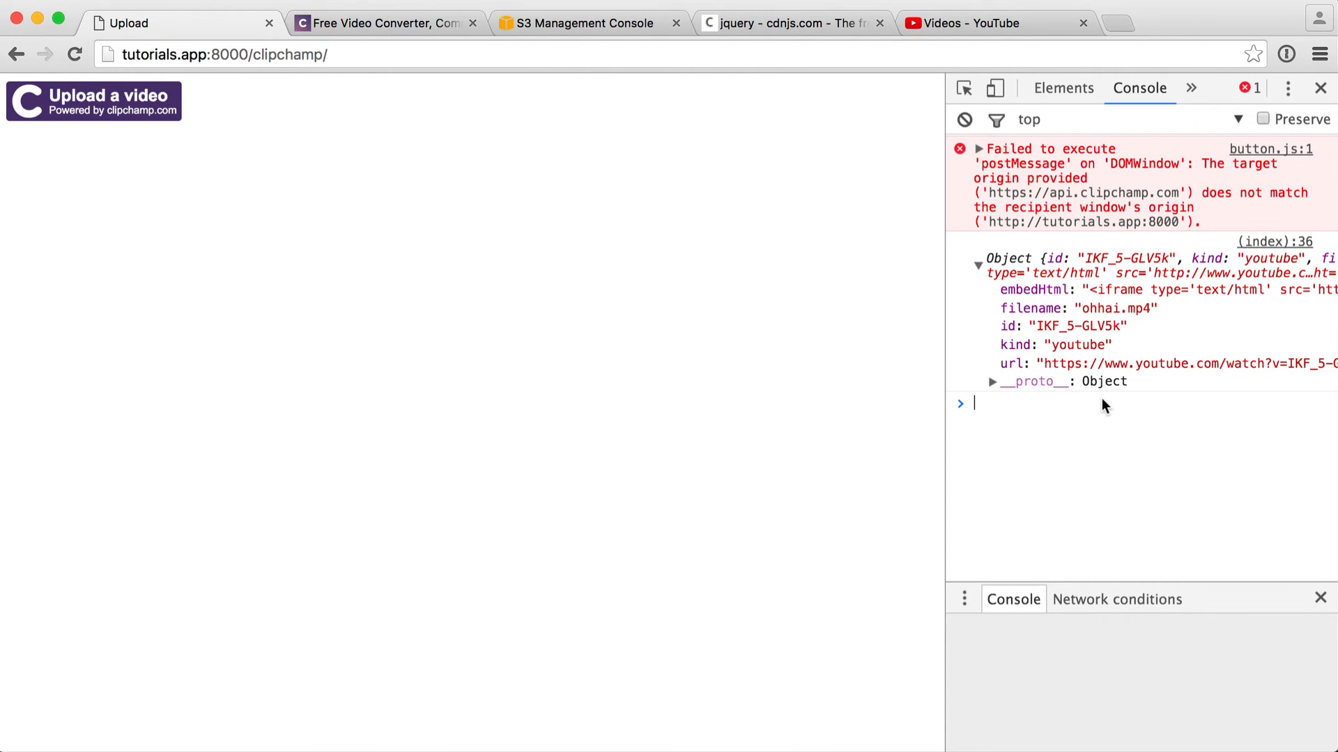
left_click(977, 263)
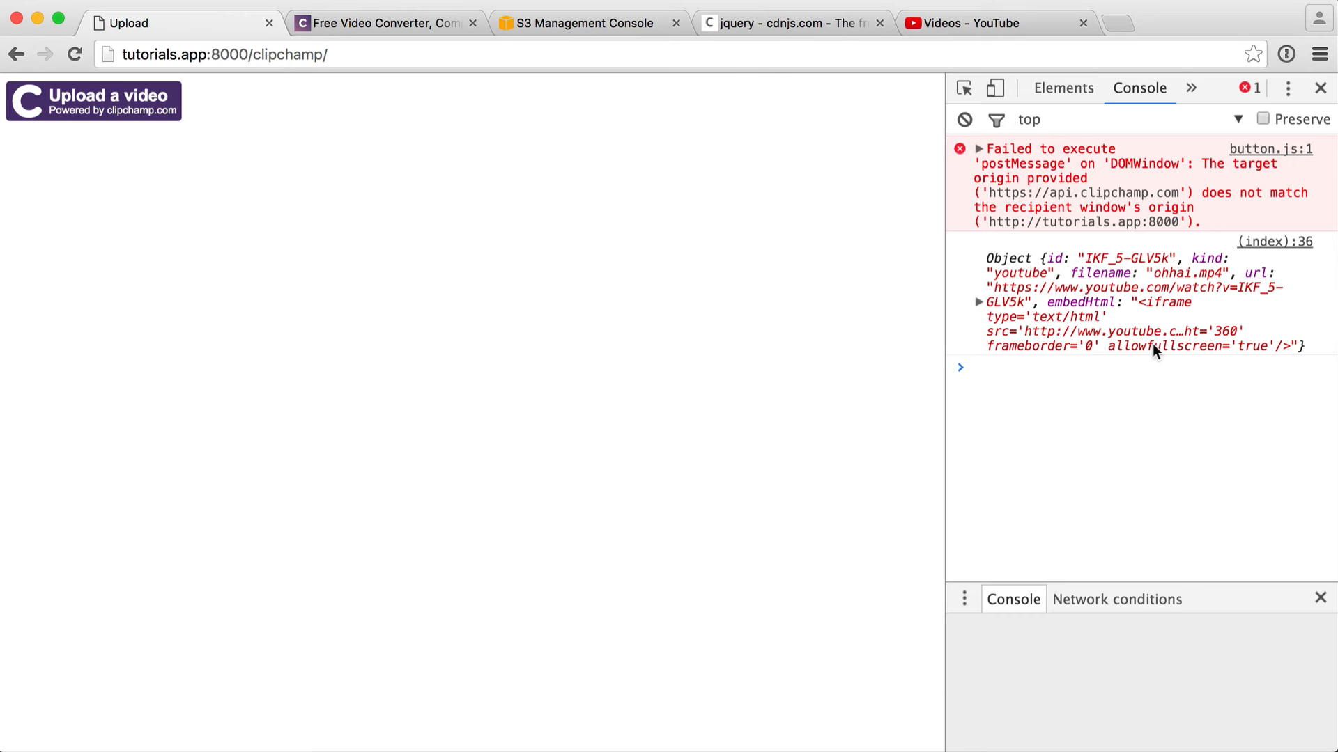
left_click(972, 23)
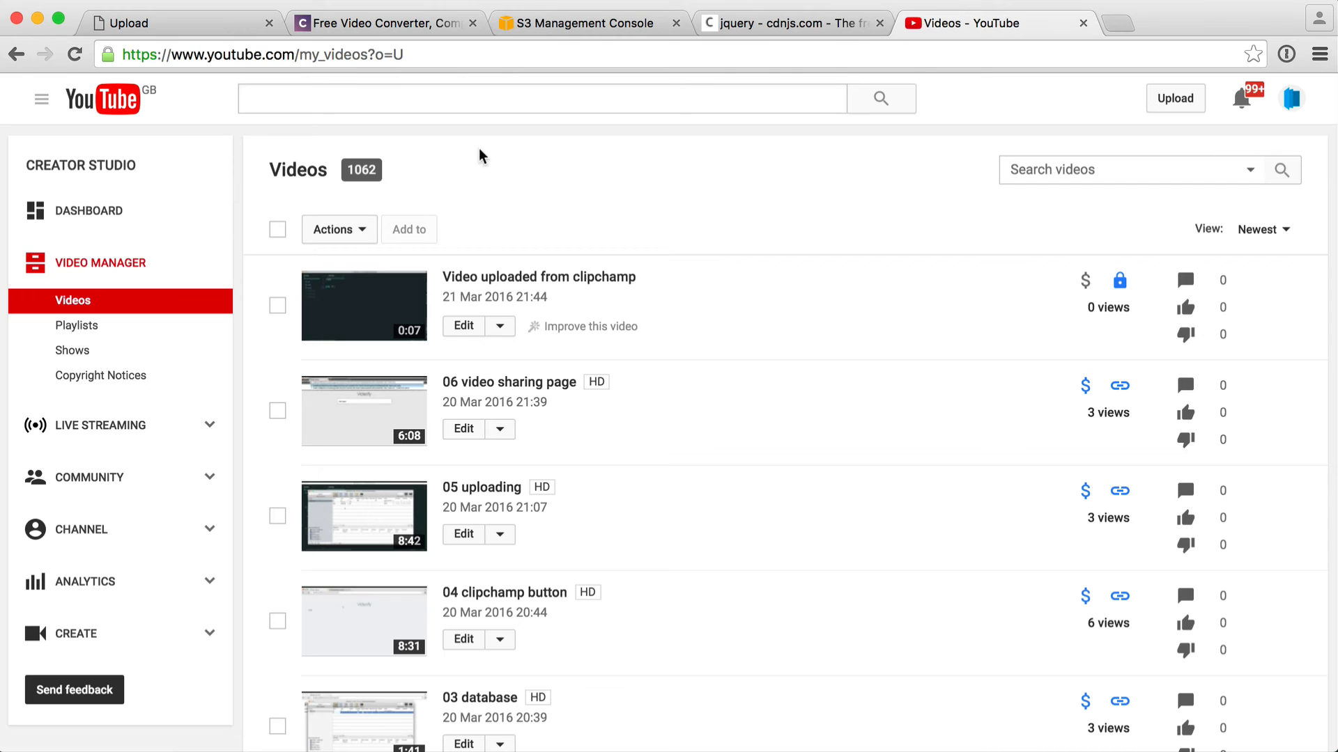
mouse_move(539, 276)
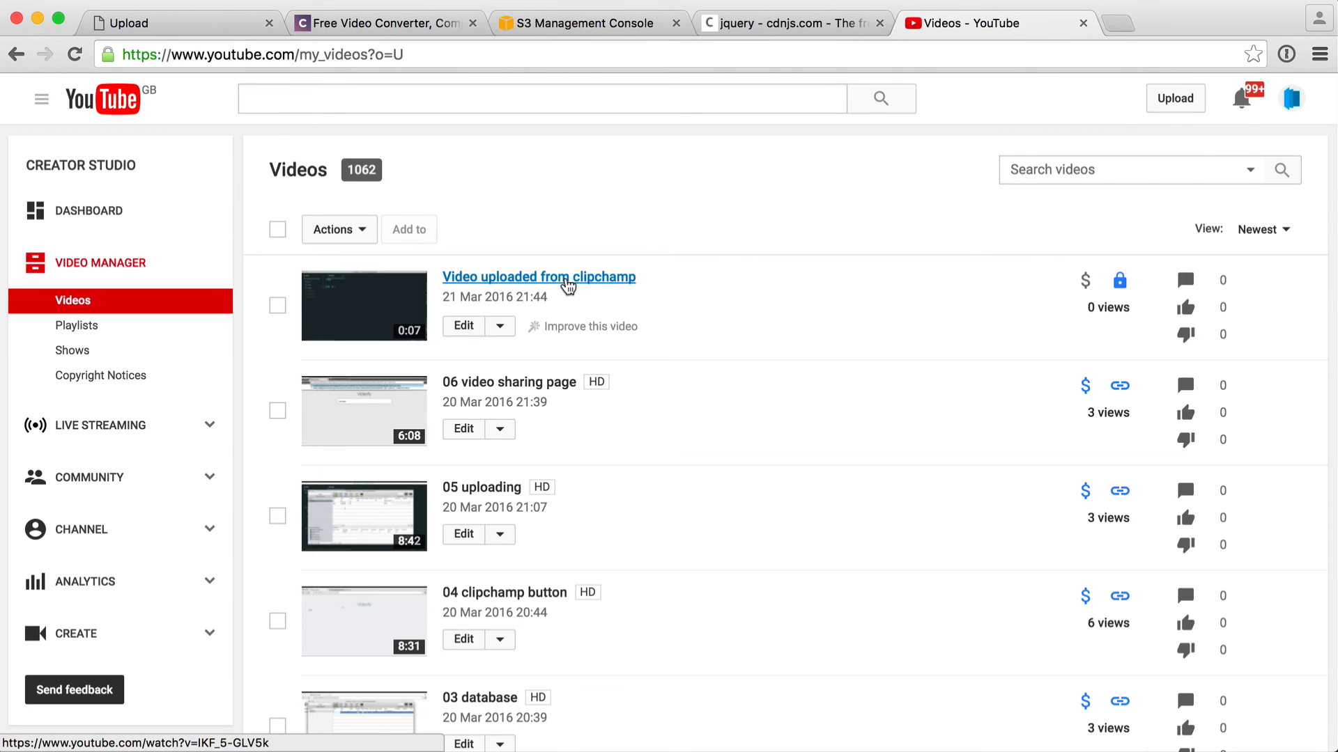
Step: Open 'Video uploaded from clipchamp' from the Video Manager list
left_click(537, 277)
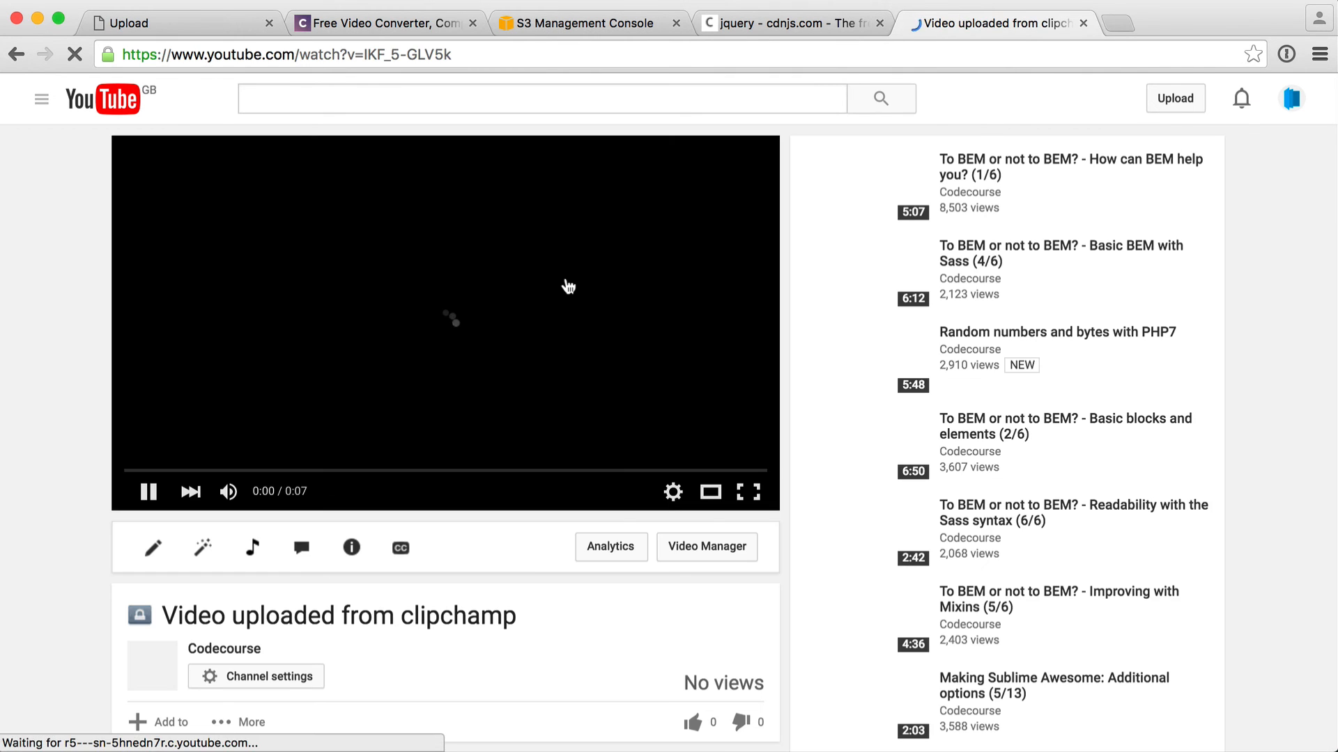